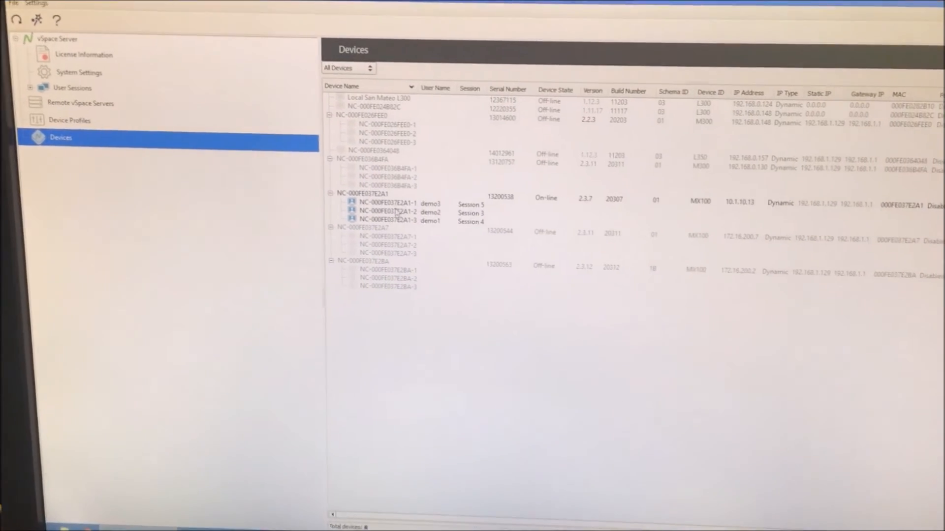
# Show the User Sessions panel and open the Session 3 context menu
pyautogui.click(72, 88)
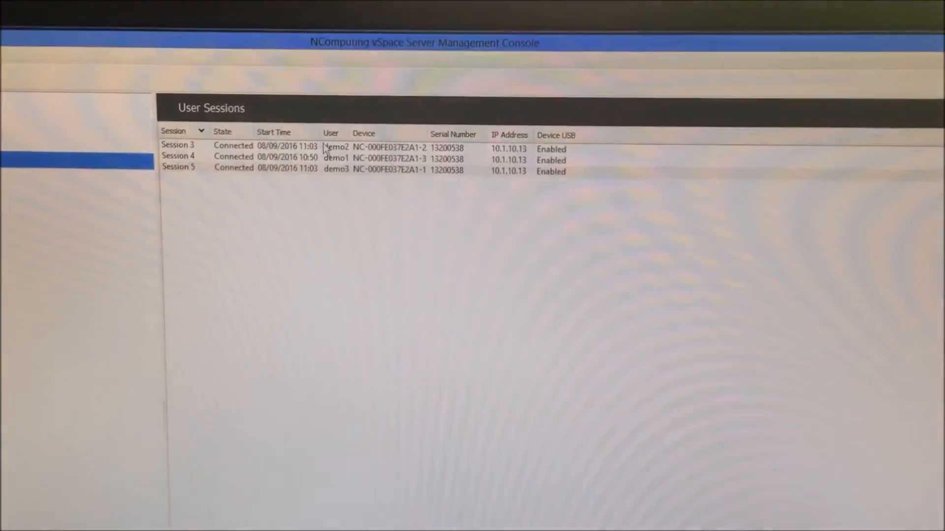
pyautogui.rightClick(241, 149)
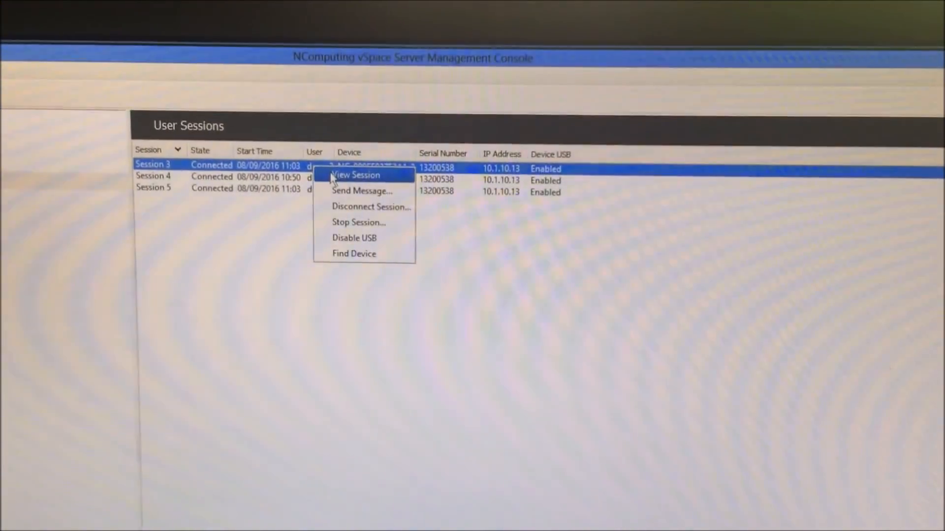
# Choose an action from the Session 3 context menu
pyautogui.click(355, 175)
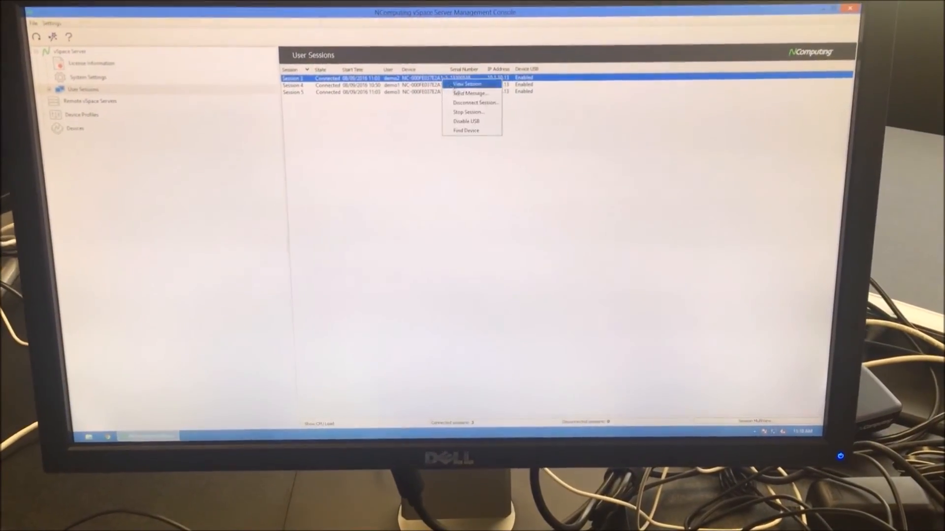
# Draft a 'hello' message to Session 3, then choose Stop Session for Session 3
pyautogui.click(470, 94)
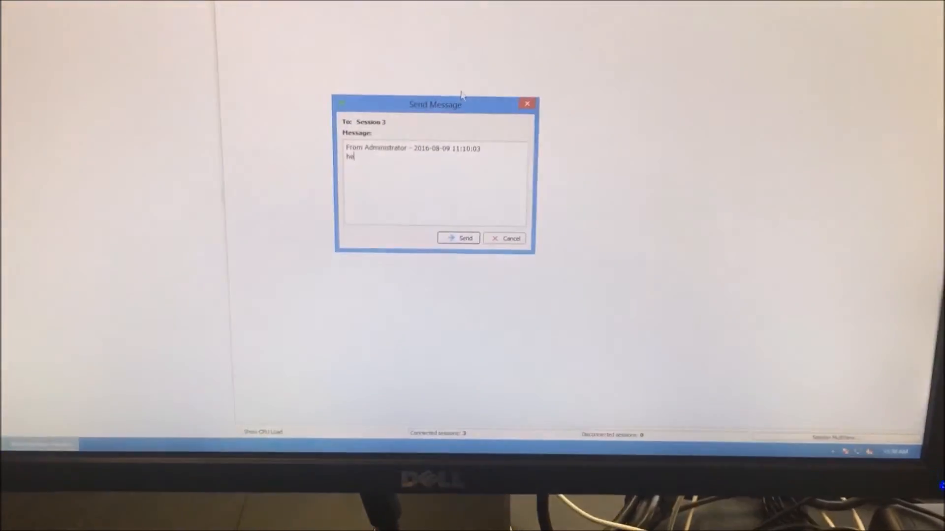
pyautogui.write('llo')
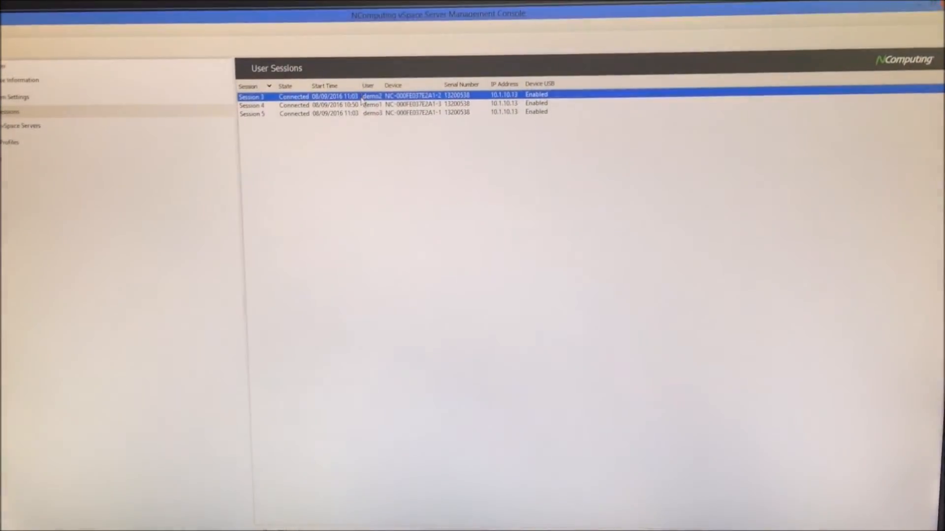
pyautogui.rightClick(338, 97)
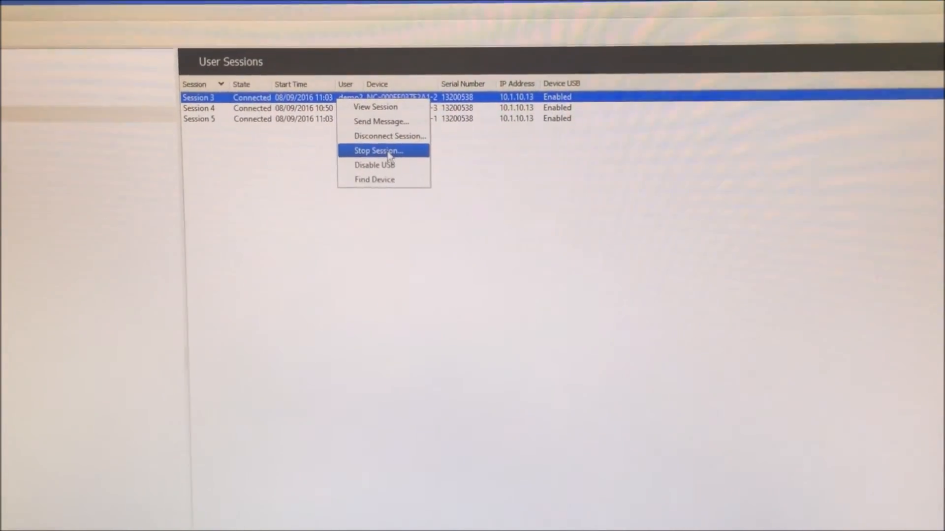
pyautogui.click(378, 150)
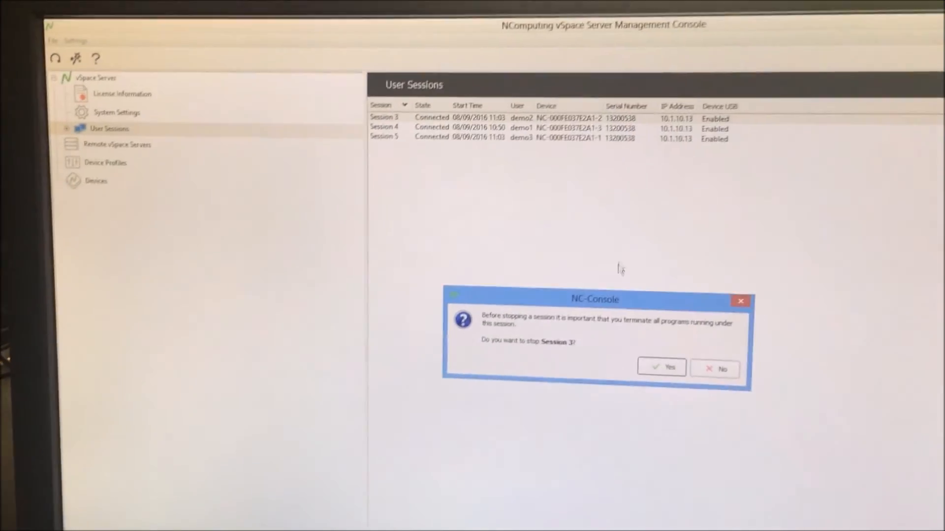